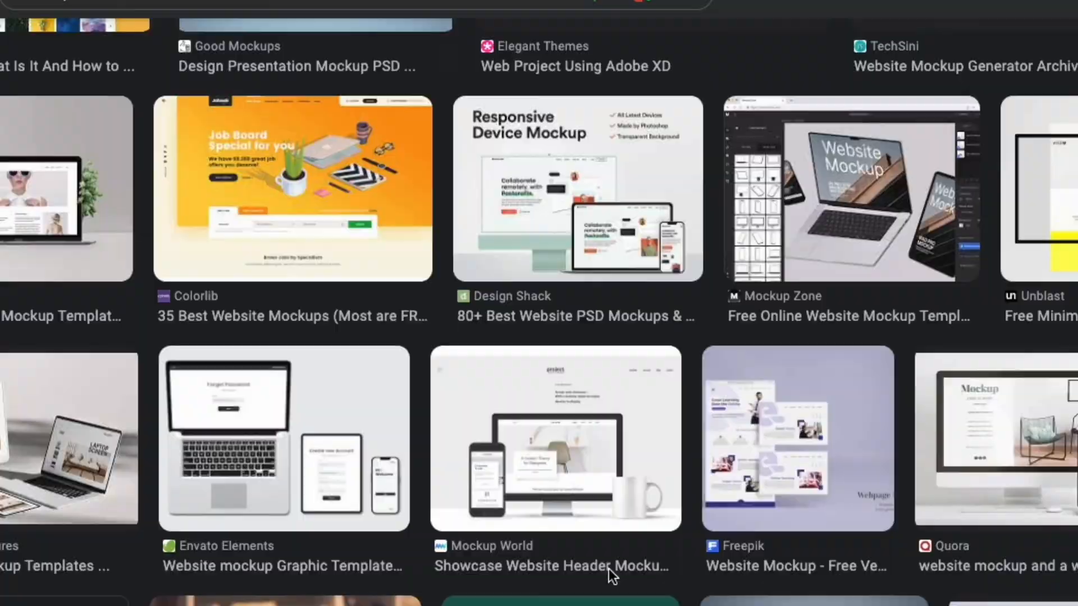
Scroll down through the Google Images website mockup results.
scroll("down", 3)
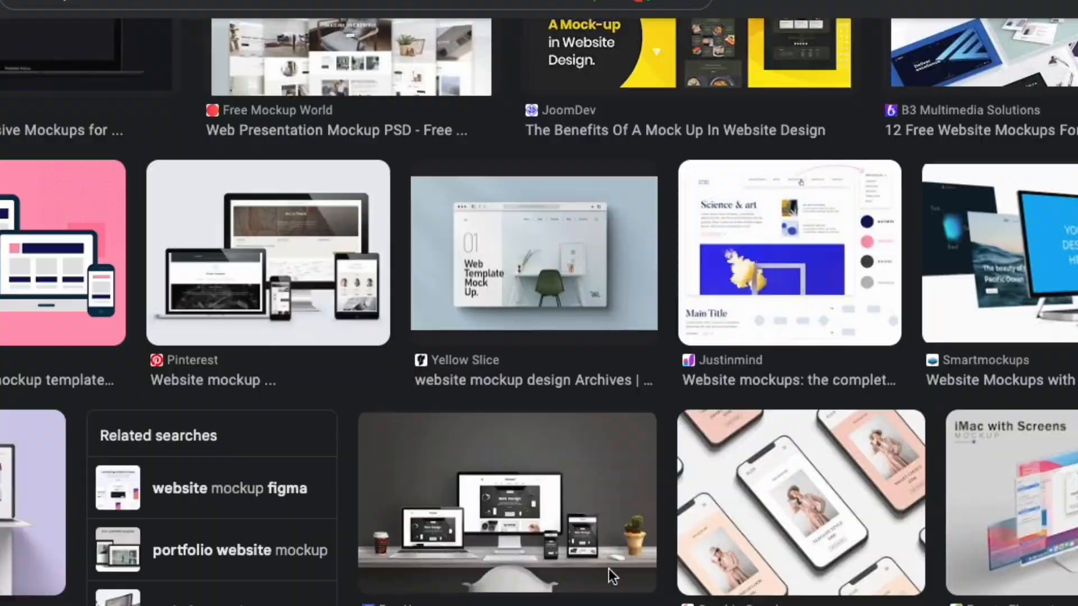
scroll("down", 3)
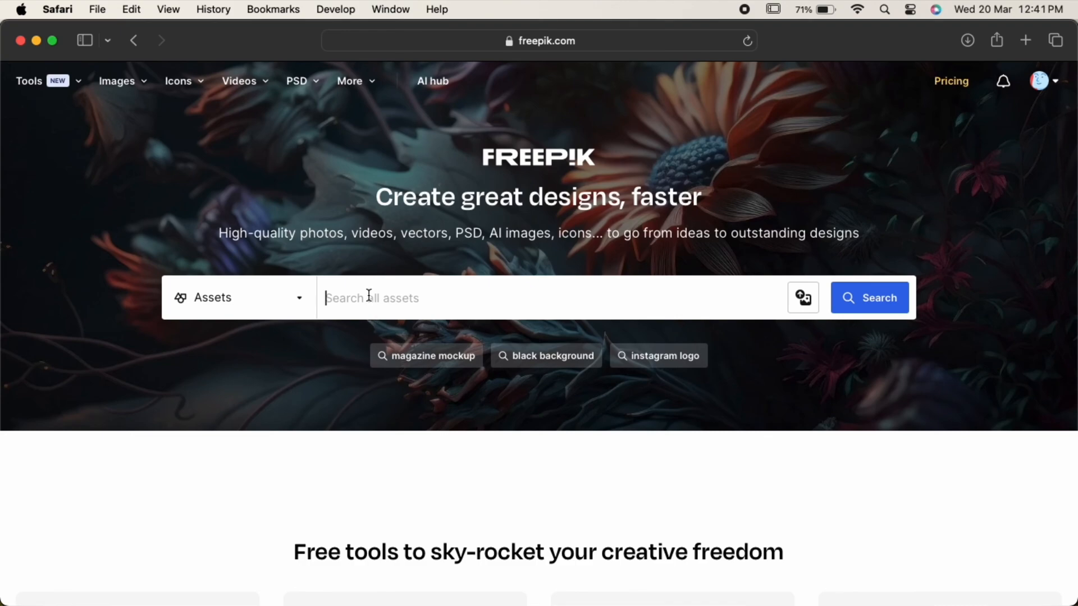
Search Freepik for 'packaging mockups' and scroll through the pouch results.
type("packaging mockups")
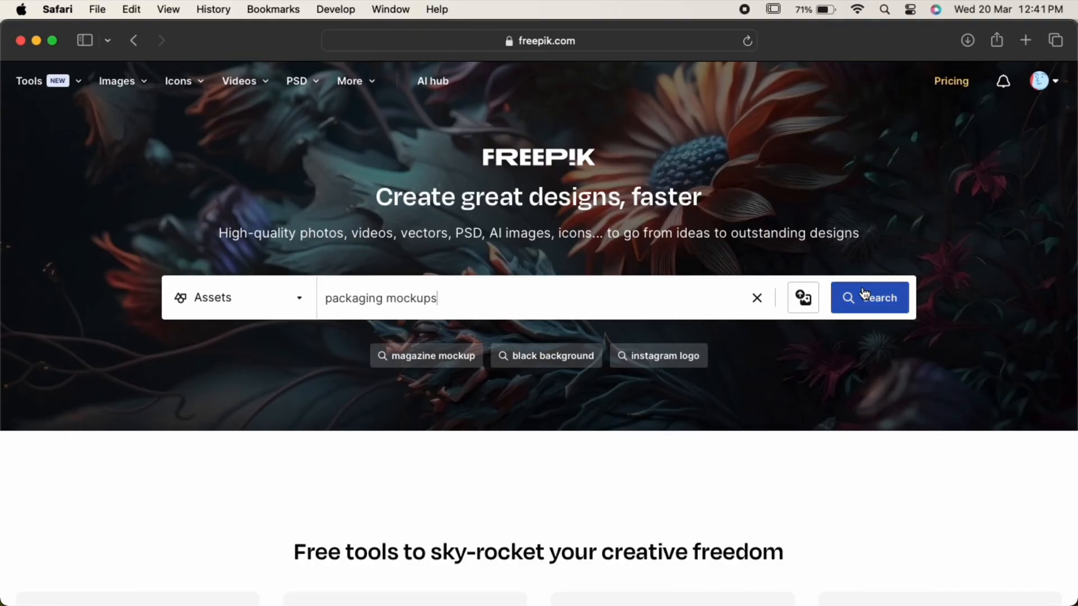
left_click(869, 297)
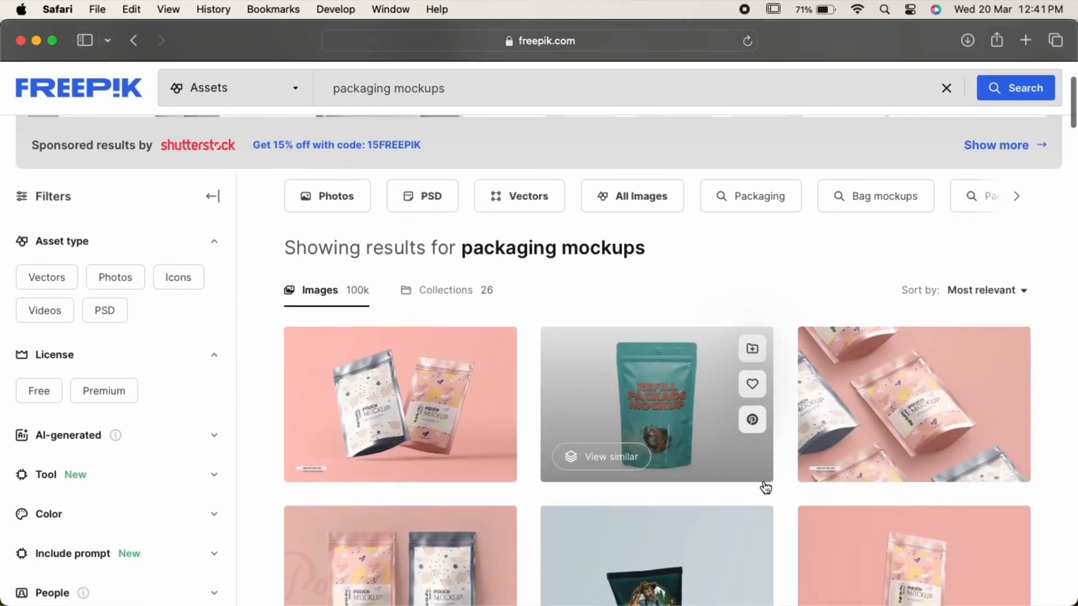
scroll("down", 3)
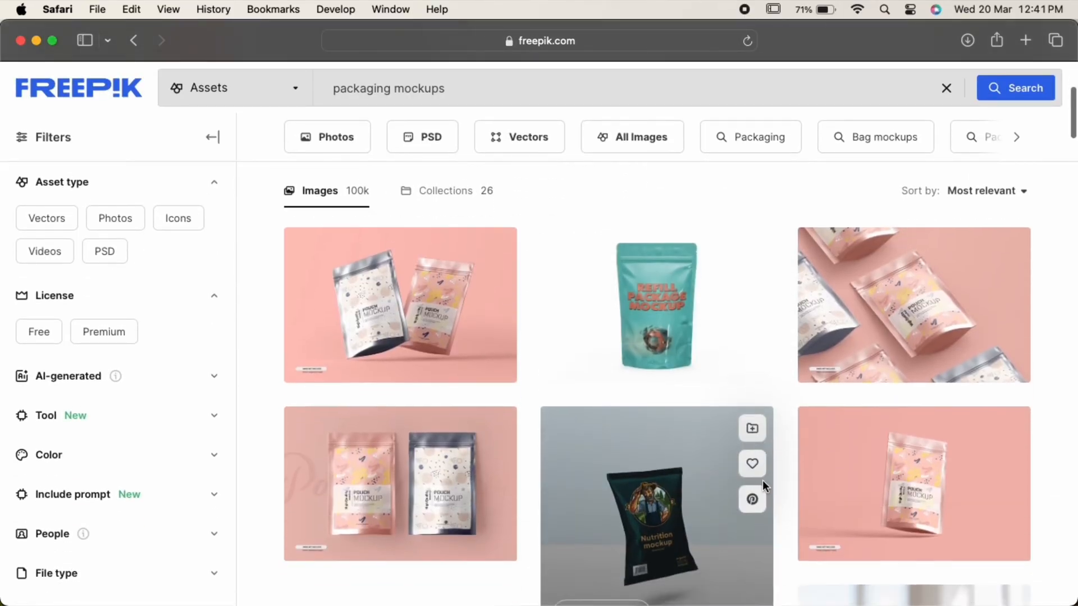
mouse_move(894, 460)
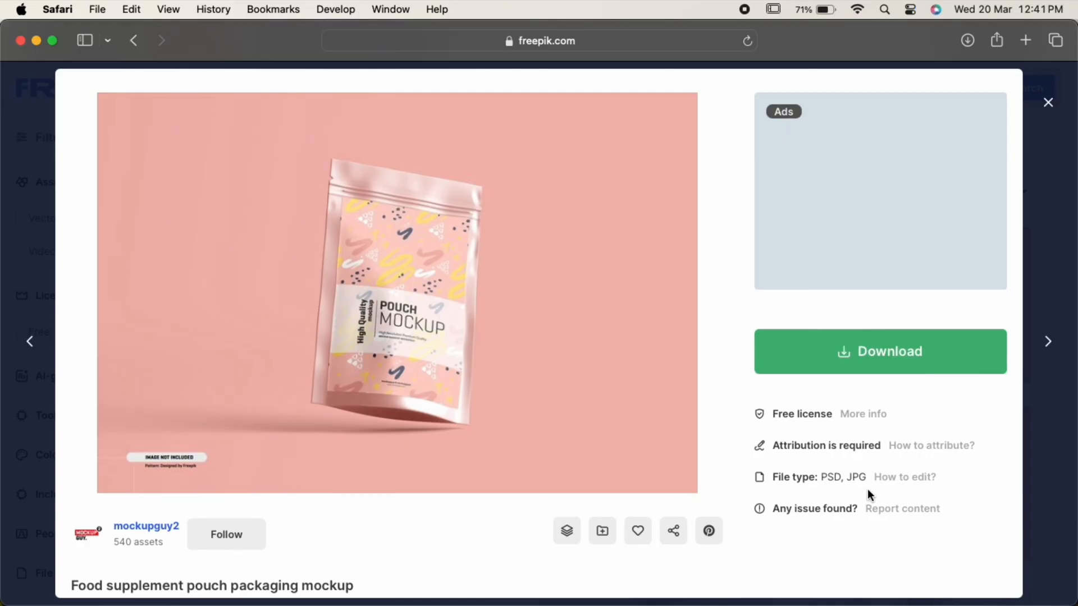
Download the food supplement pouch mockup using Free download with attribution.
left_click(879, 351)
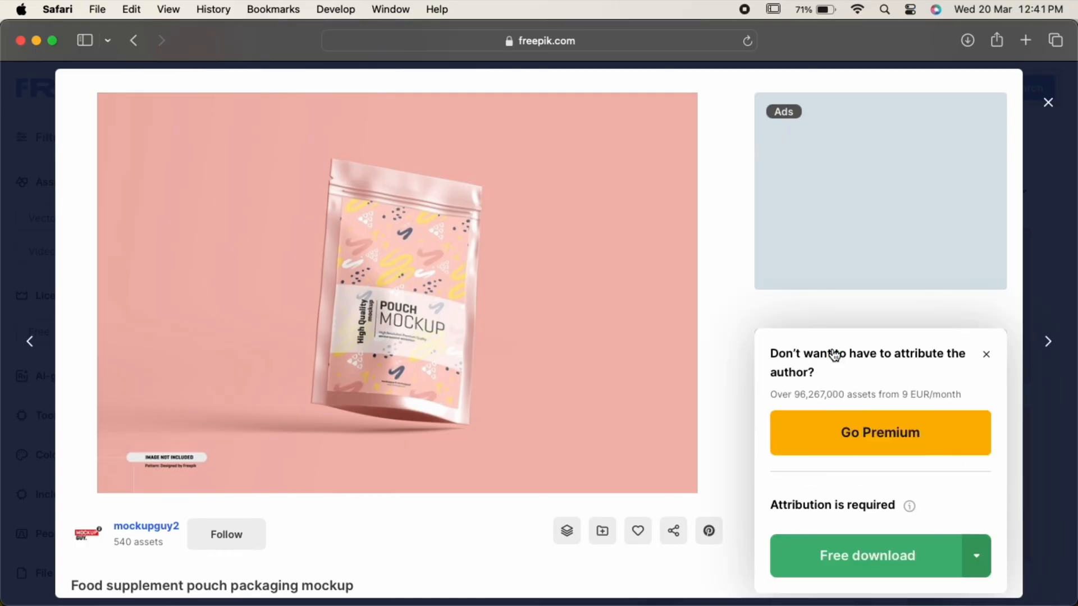
scroll("down", 3)
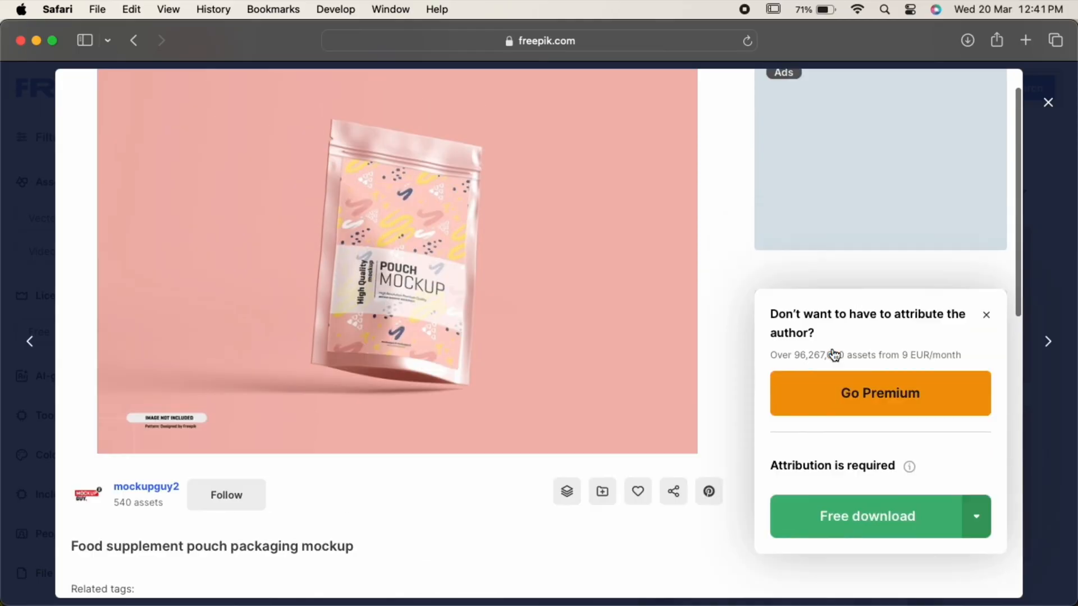
scroll("up", 3)
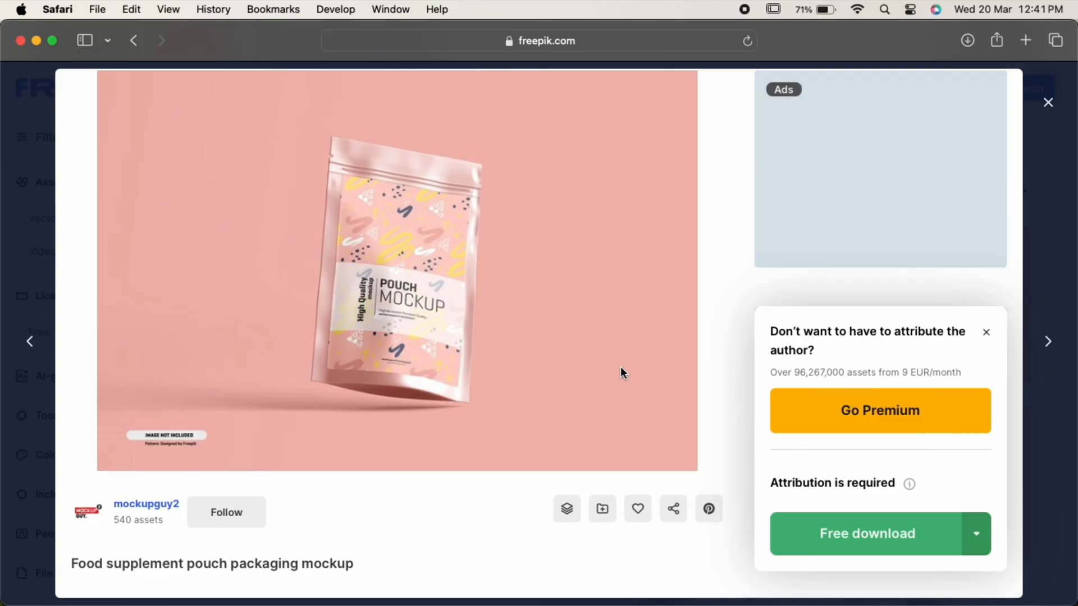
mouse_move(849, 541)
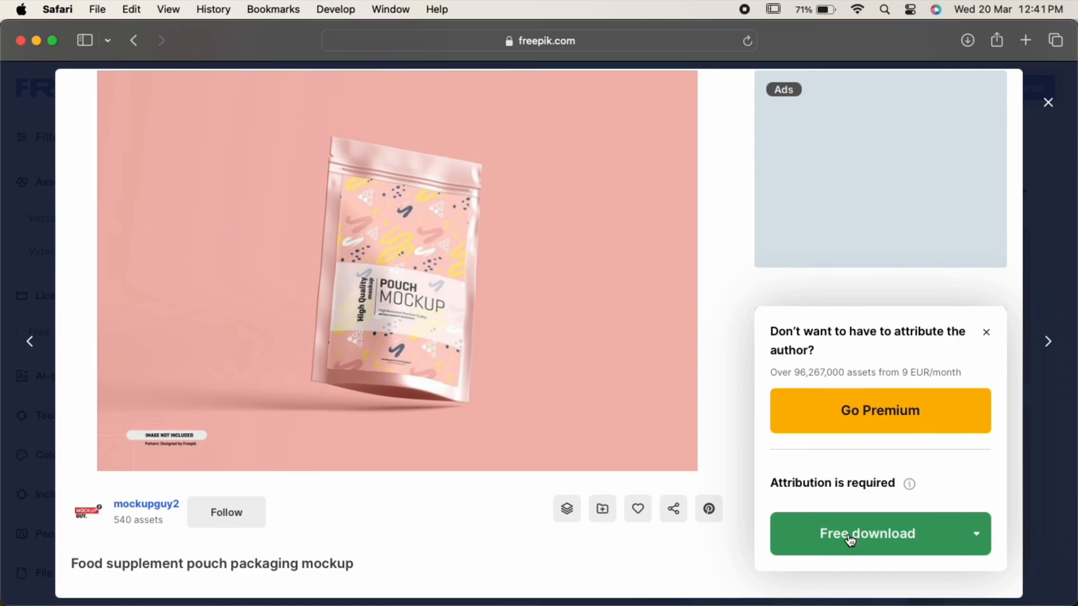
left_click(868, 534)
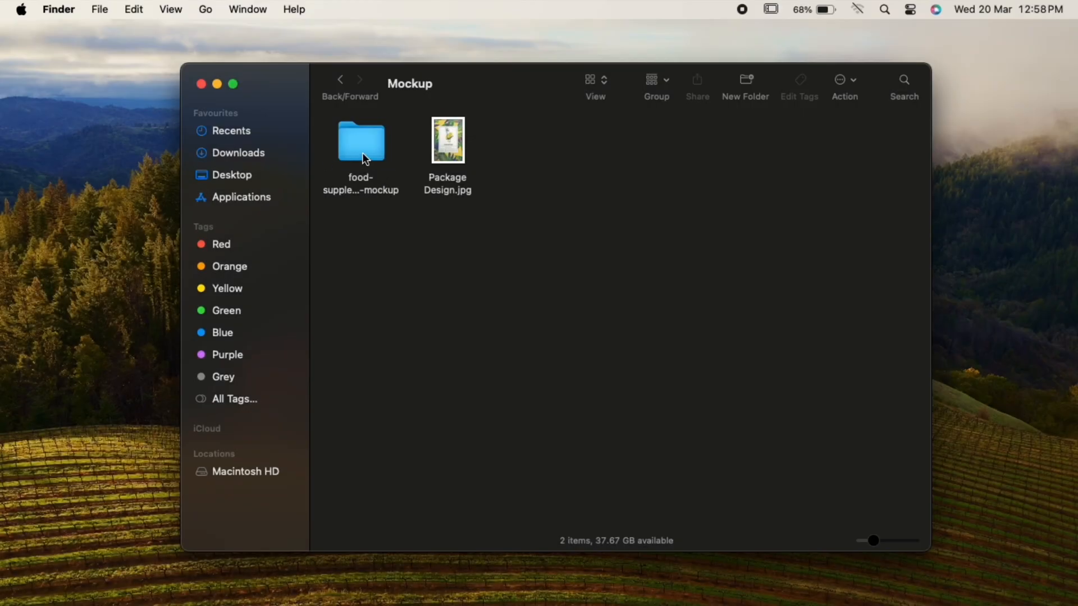
Quick Look the mockup JPG preview, then open 19430932.psd in Photoshop.
double_click(360, 141)
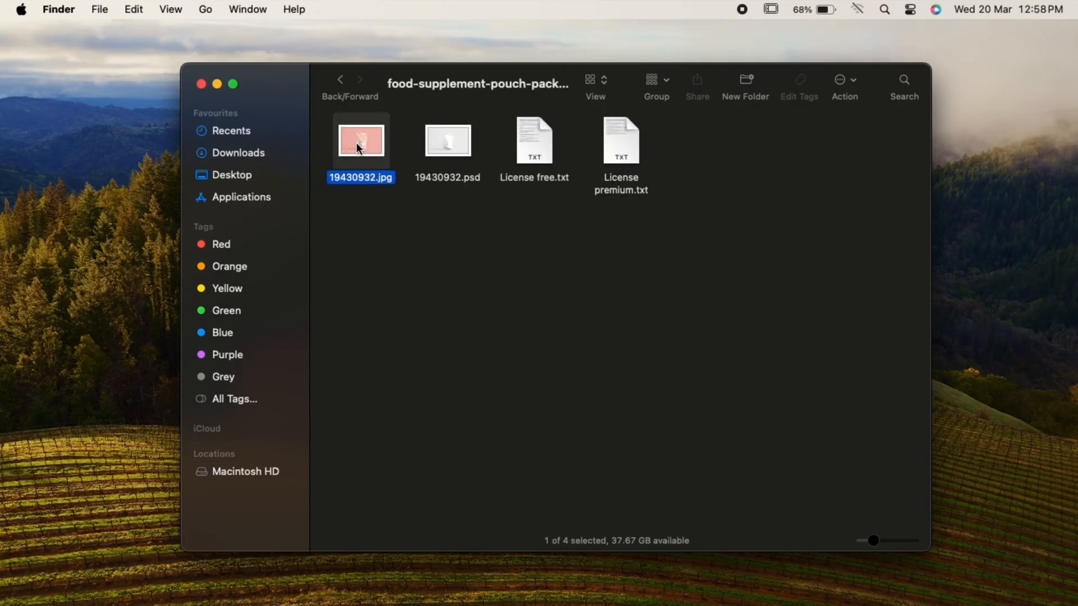
key("space")
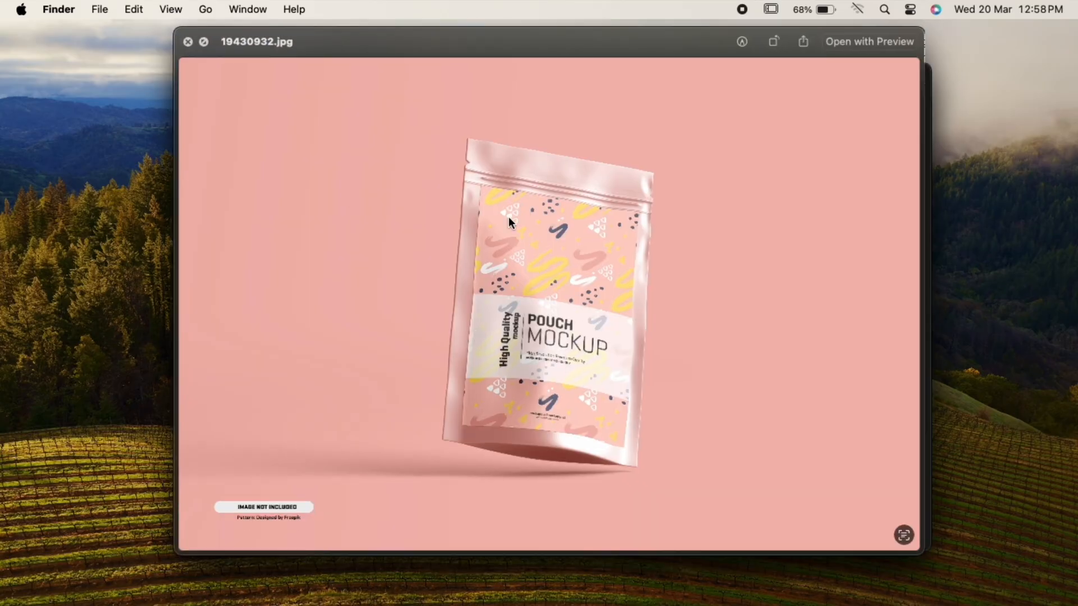
left_click(188, 41)
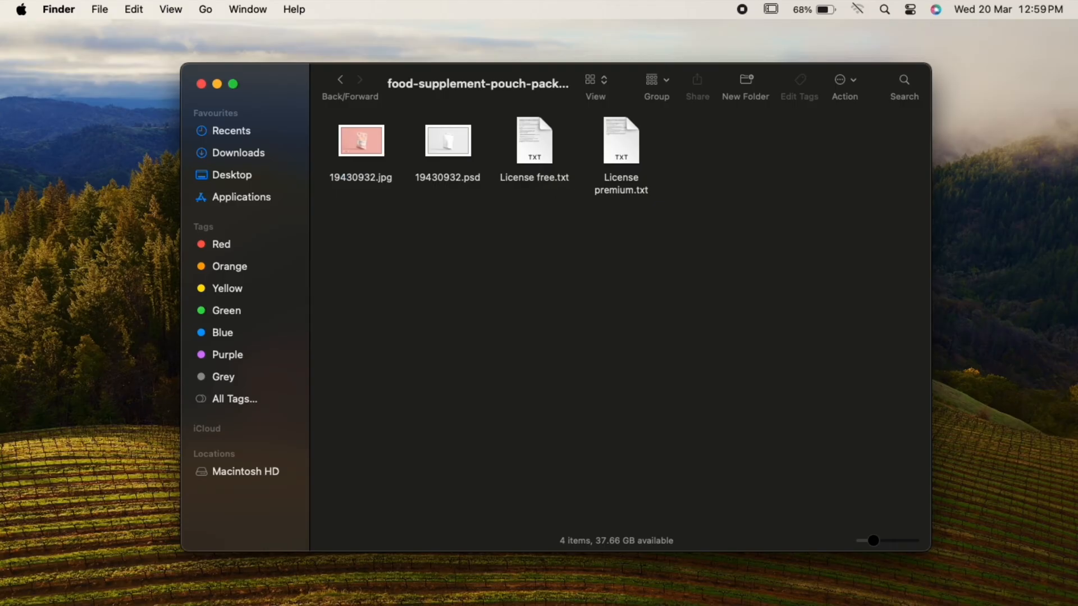
mouse_move(452, 150)
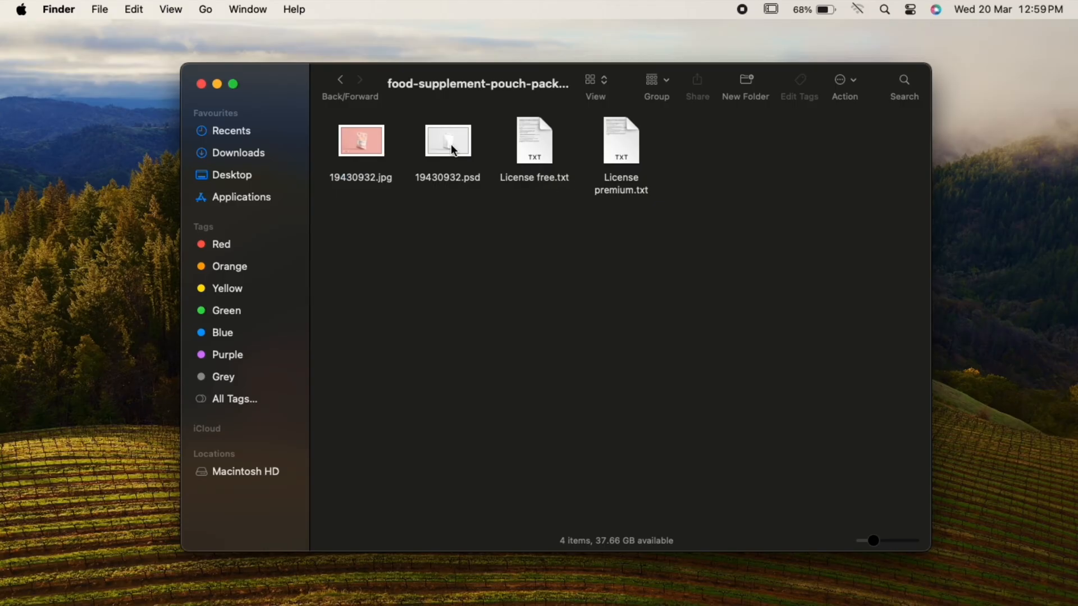
double_click(448, 140)
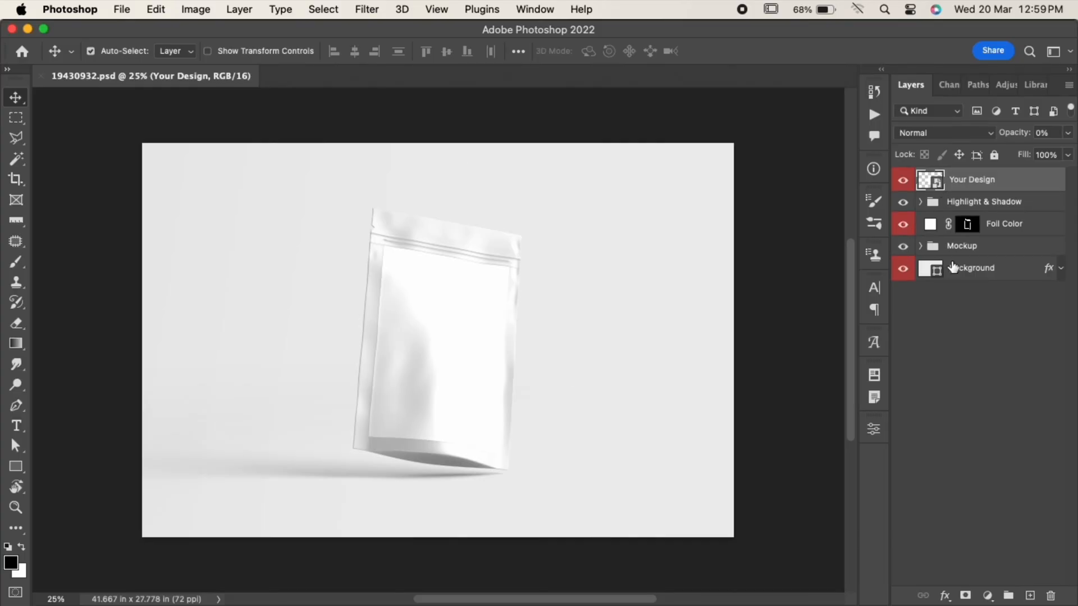
mouse_move(963, 246)
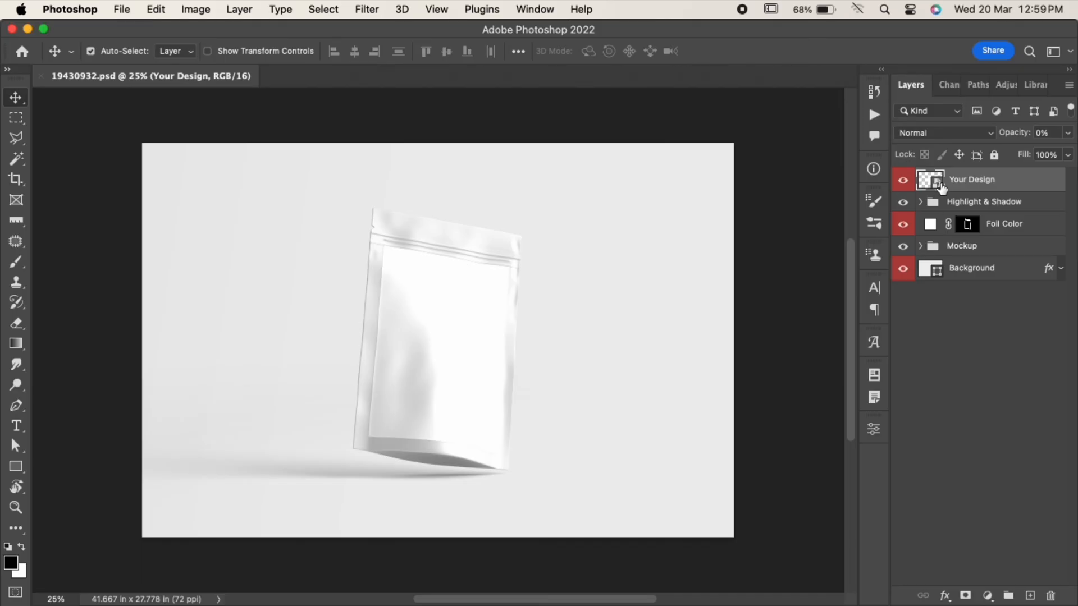
Open the Your Design smart object contents as Layer 3.psb.
double_click(930, 180)
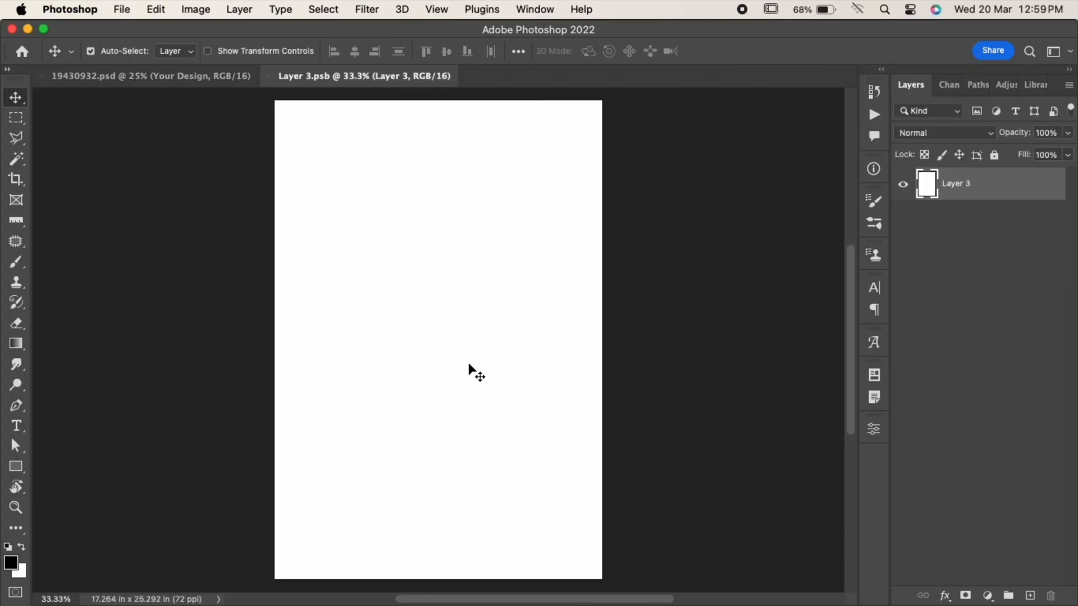
Place Package Design.jpg onto the Layer 3.psb canvas, commit it, and save.
left_click(128, 560)
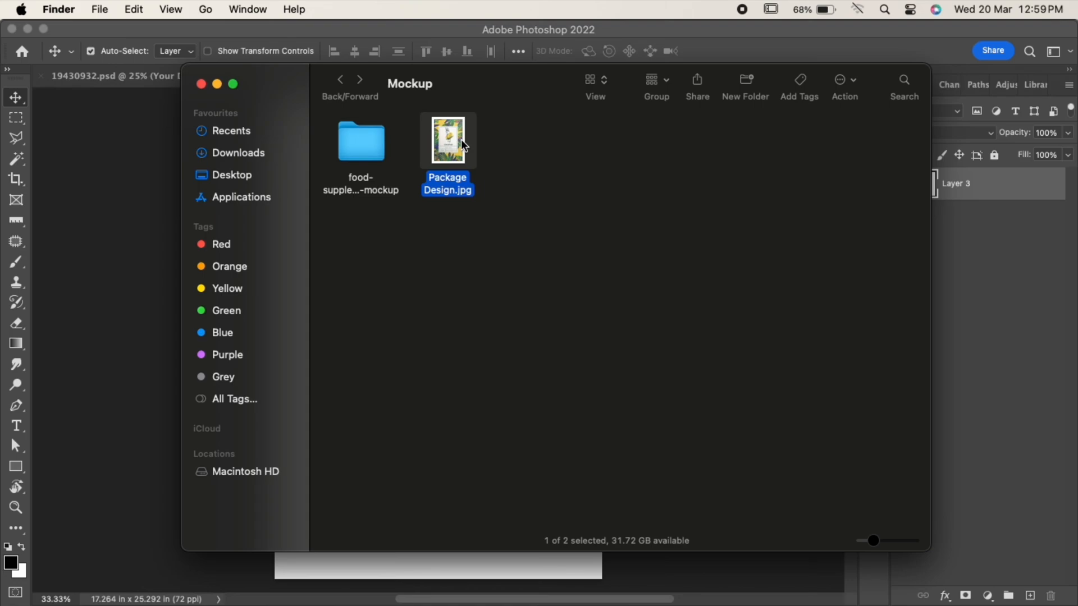
left_click_drag(447, 137, 468, 131)
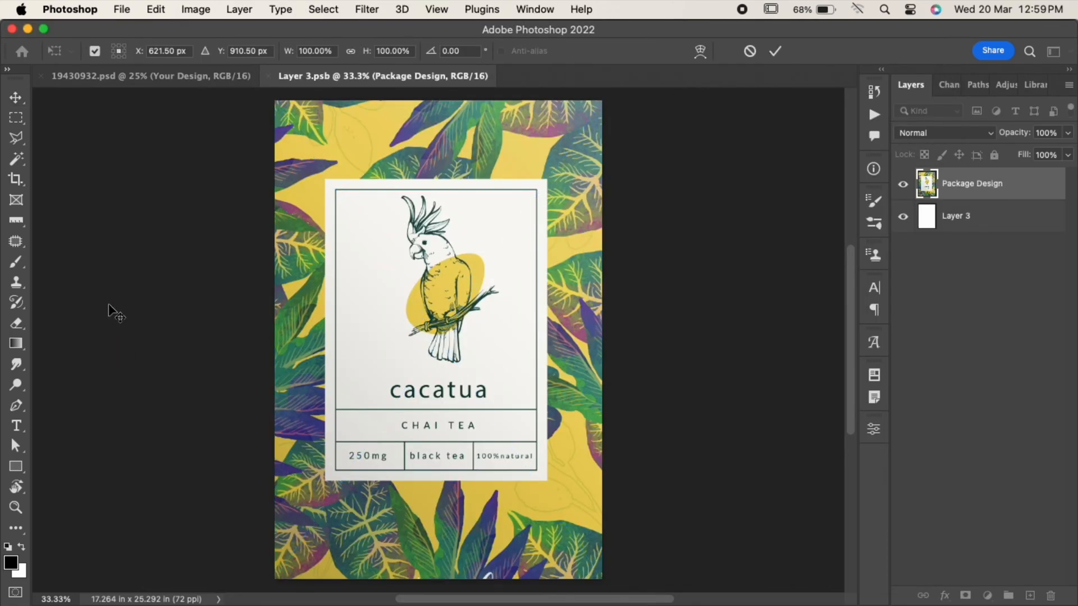
left_click(16, 98)
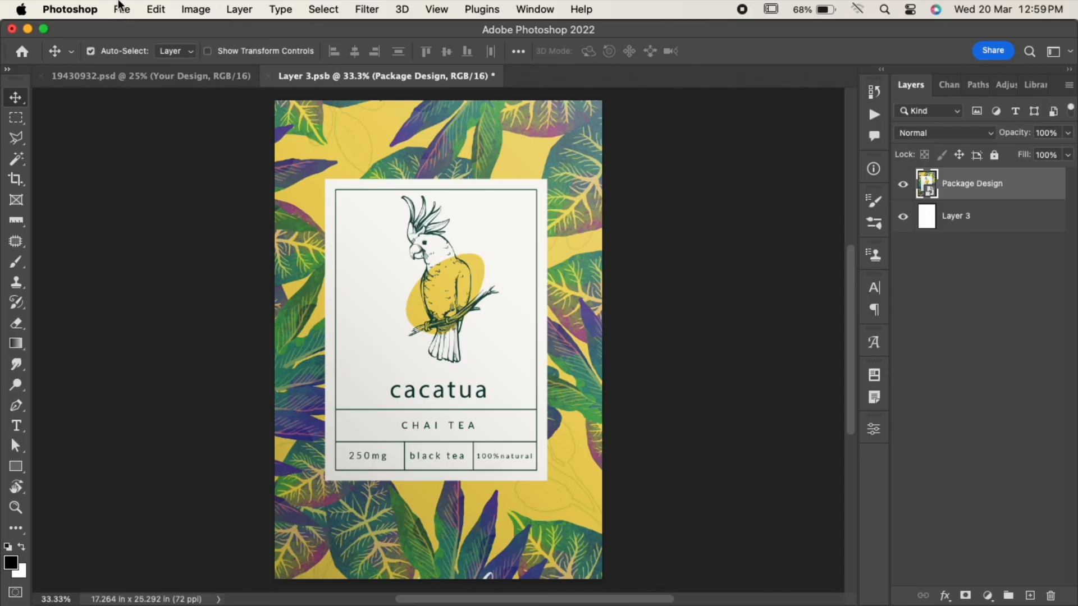
left_click(121, 9)
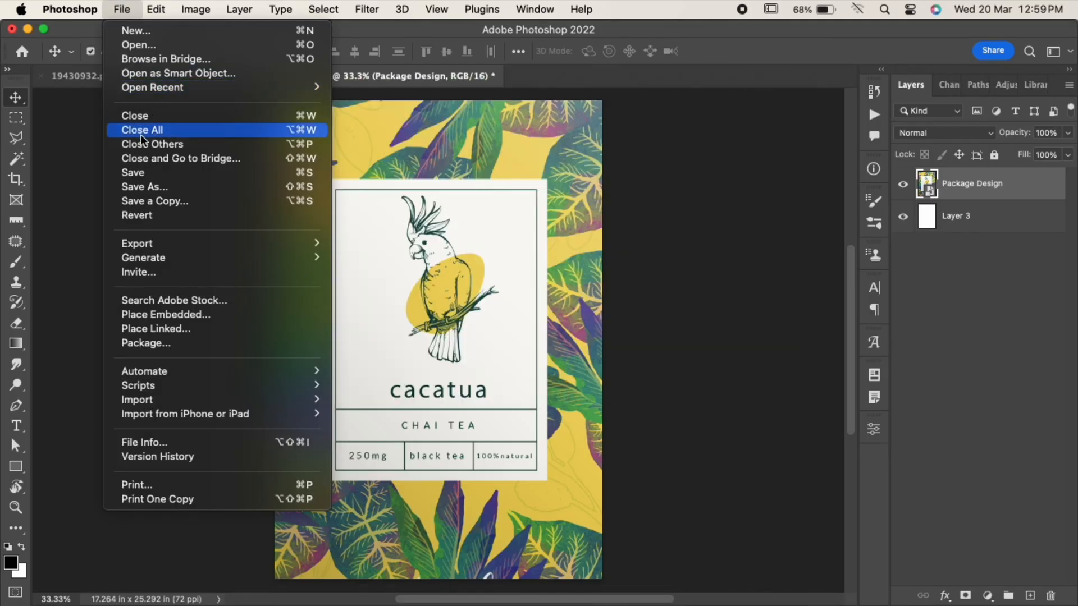
left_click(142, 130)
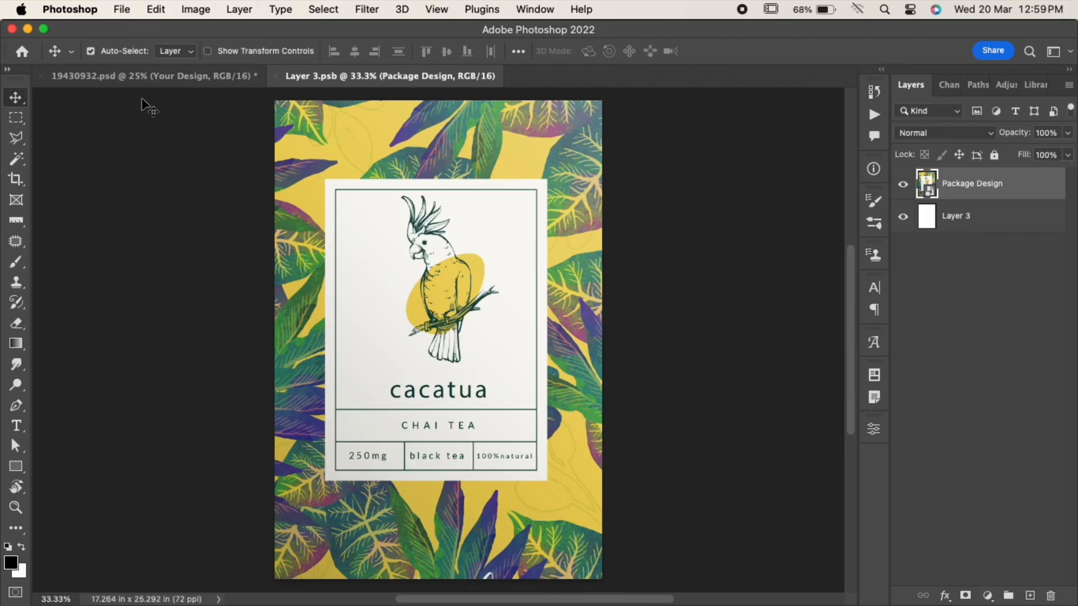
Return to the pouch mockup and set the Foil Color layer to a rich gold.
left_click(151, 75)
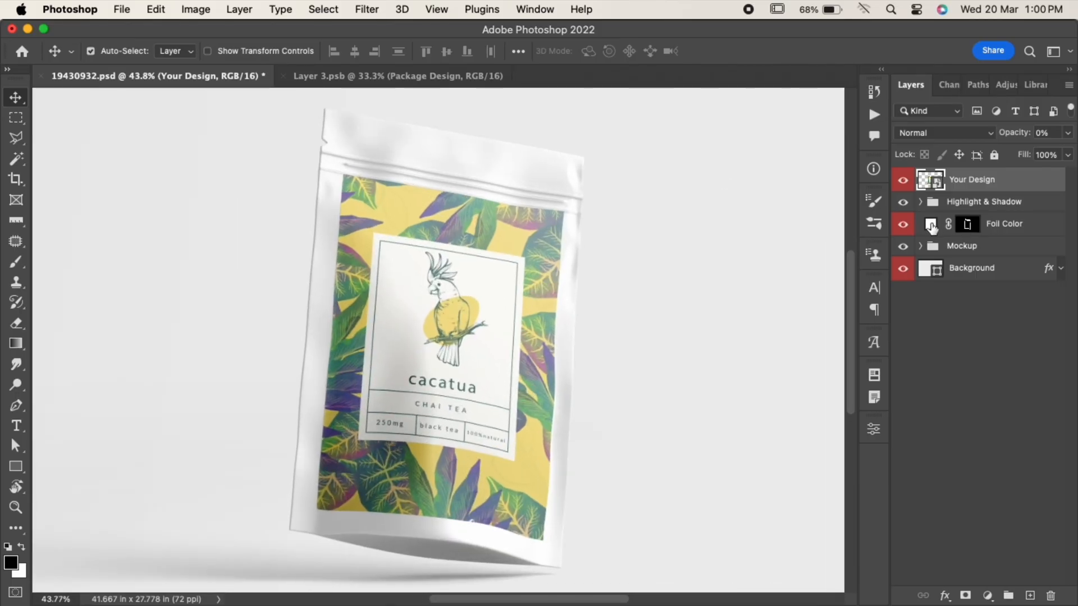
double_click(966, 224)
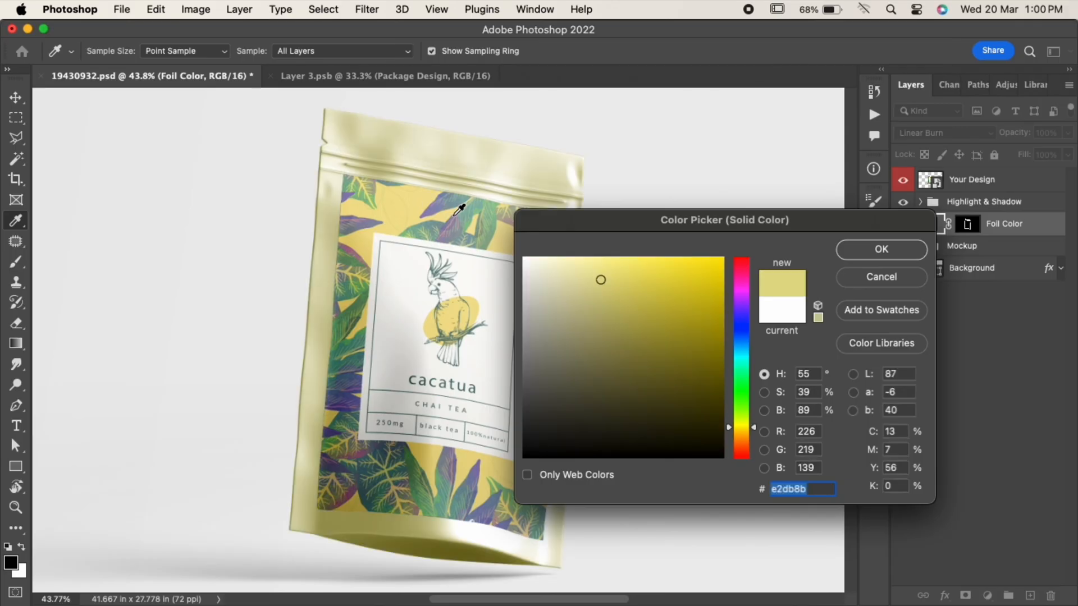
left_click(601, 303)
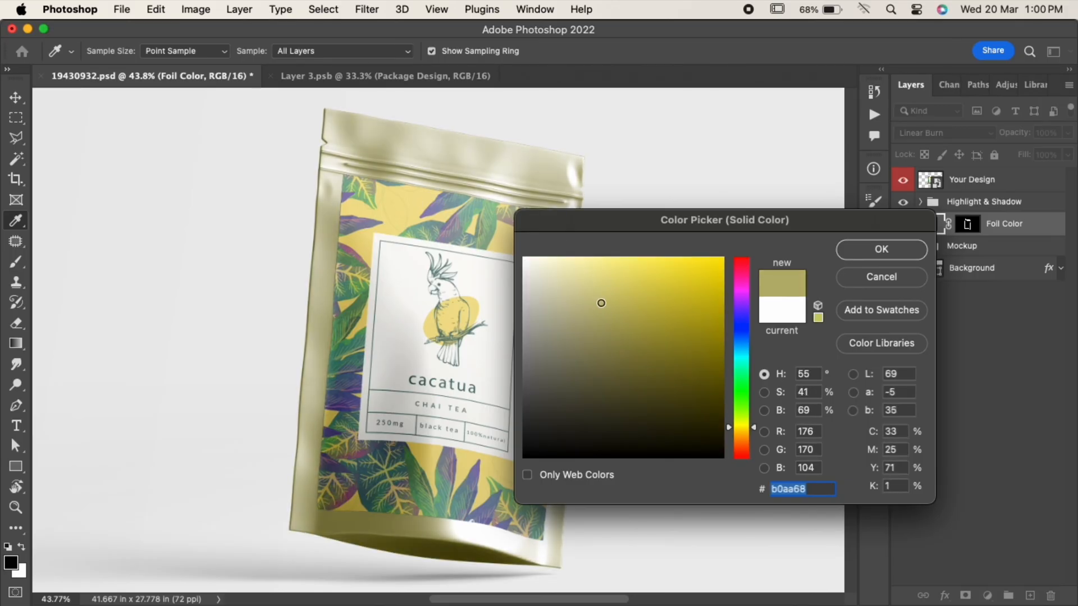
left_click(678, 322)
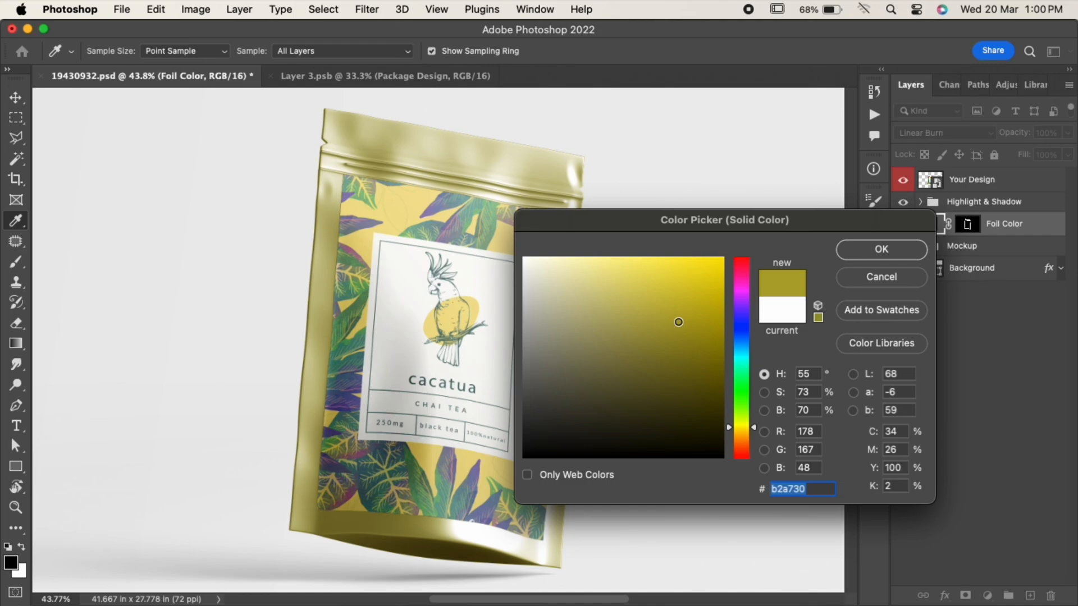
left_click(881, 248)
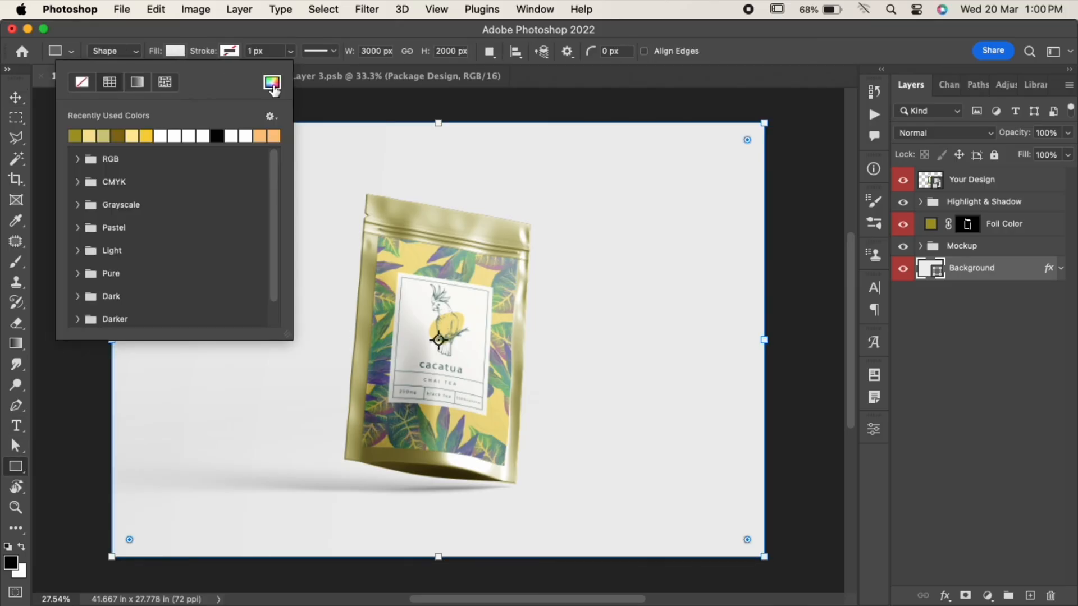
Fill the Background shape with light yellow and retune Foil Color to a deeper gold.
left_click(272, 82)
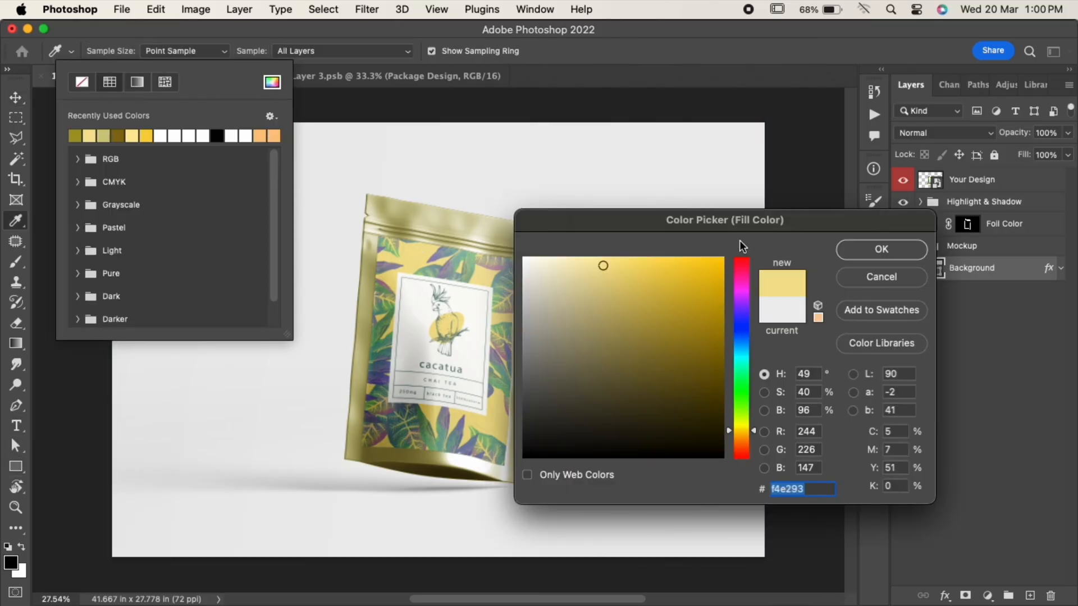
left_click(881, 249)
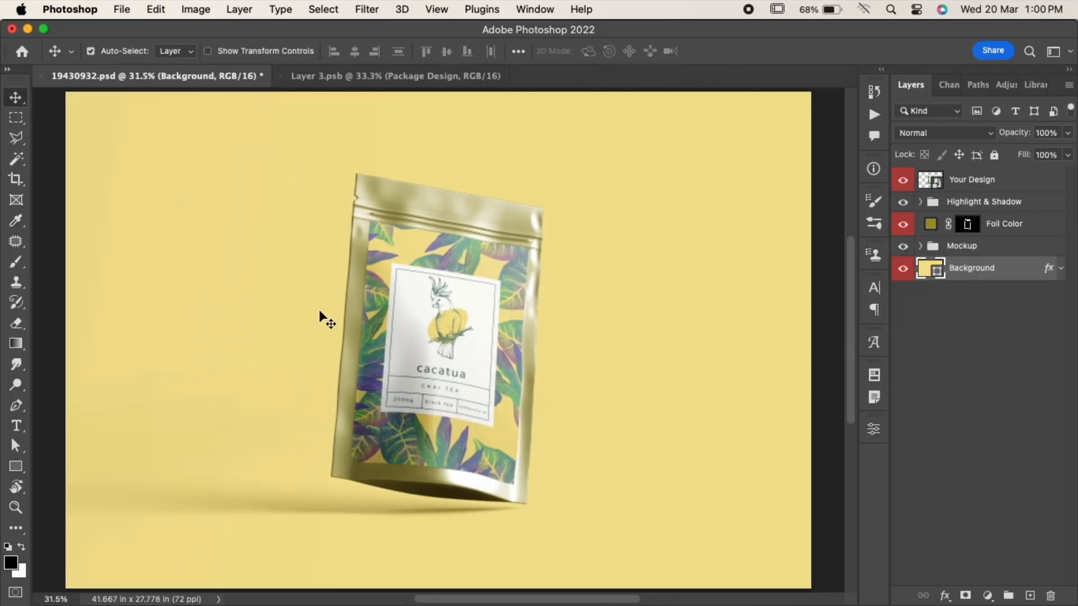
double_click(930, 223)
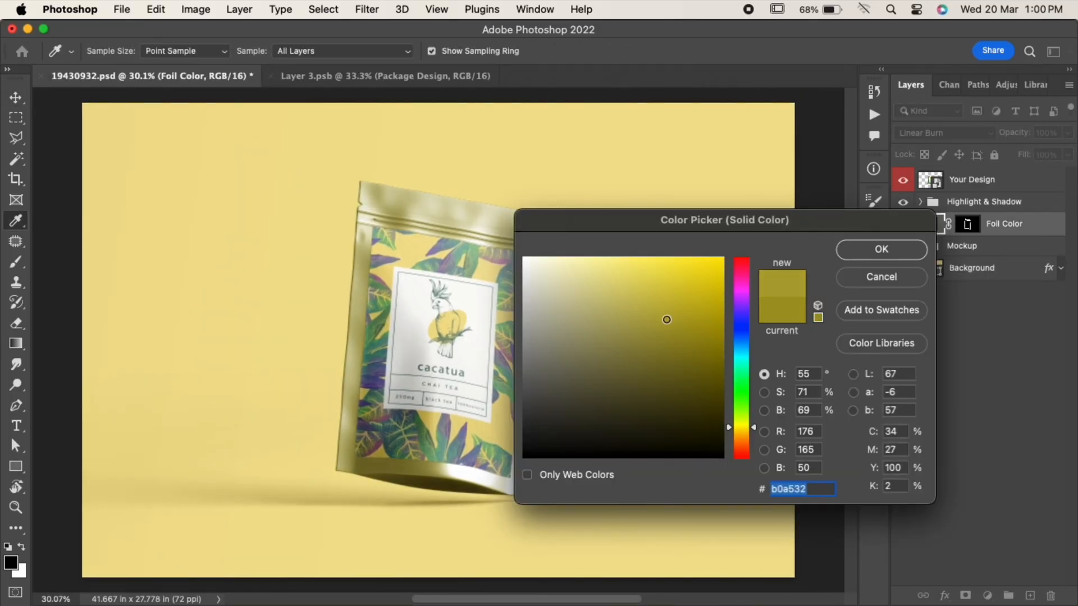
left_click(880, 249)
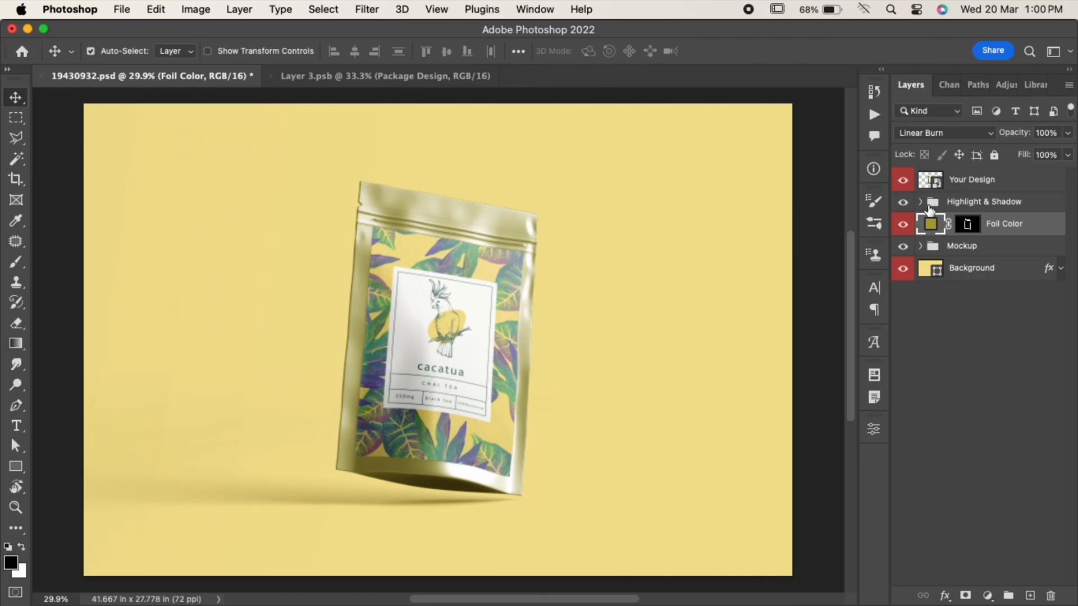
left_click(921, 202)
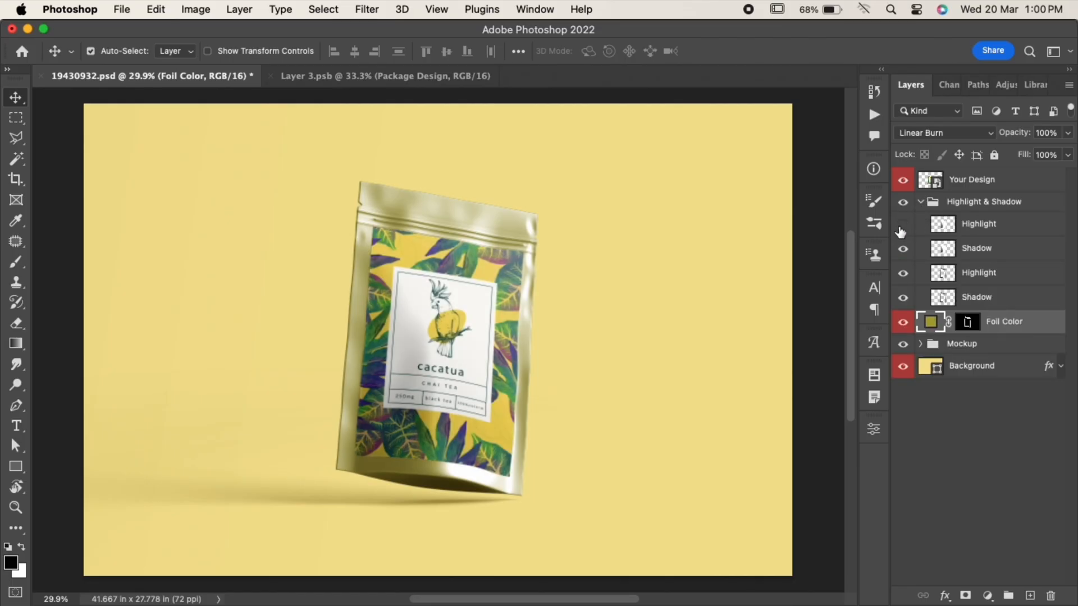
left_click(977, 224)
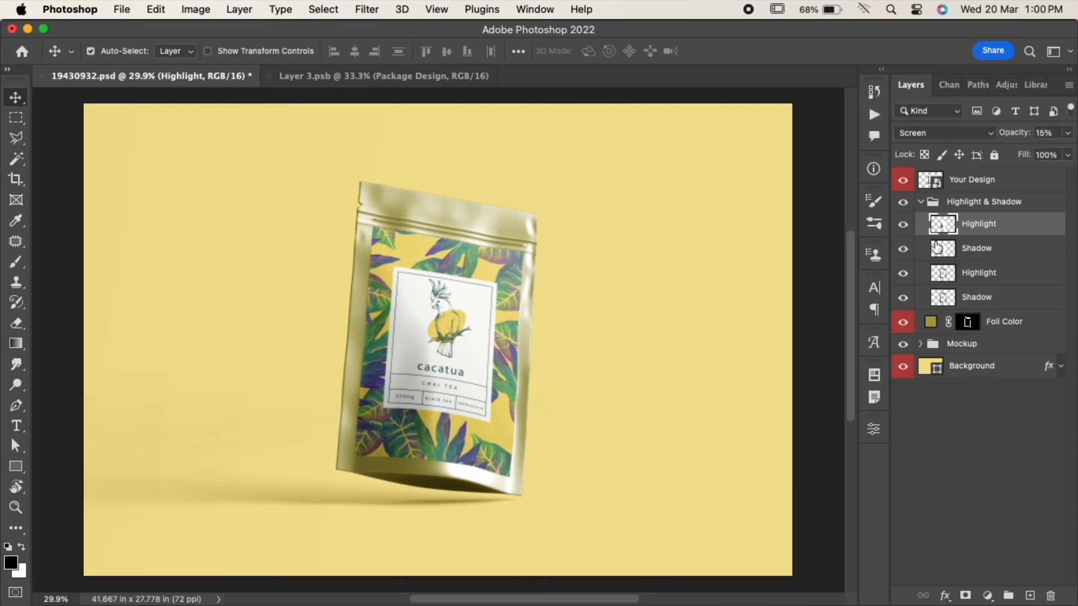
mouse_move(902, 275)
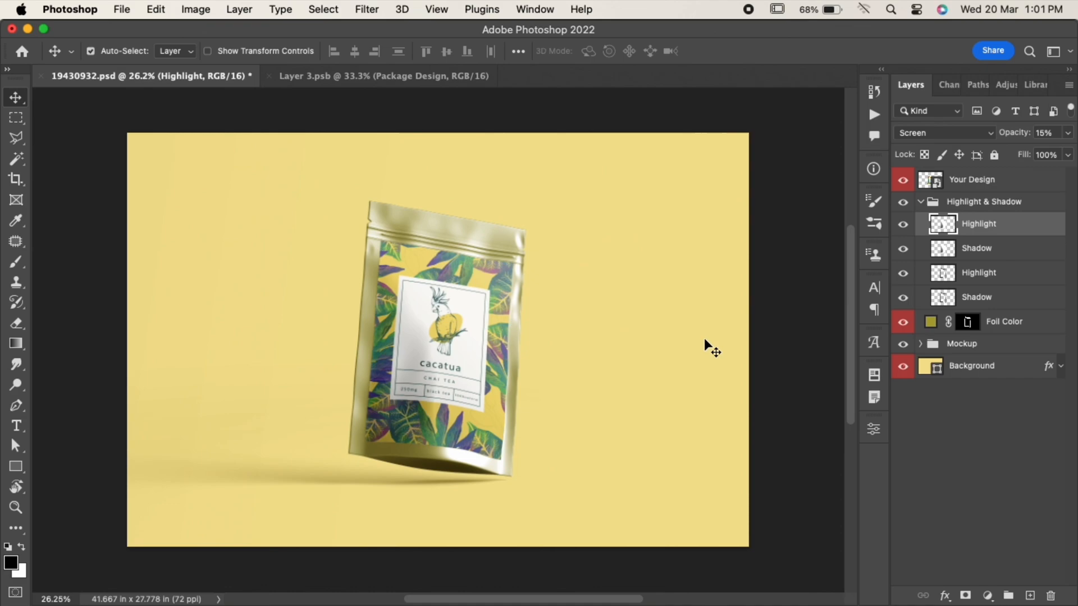
left_click(922, 202)
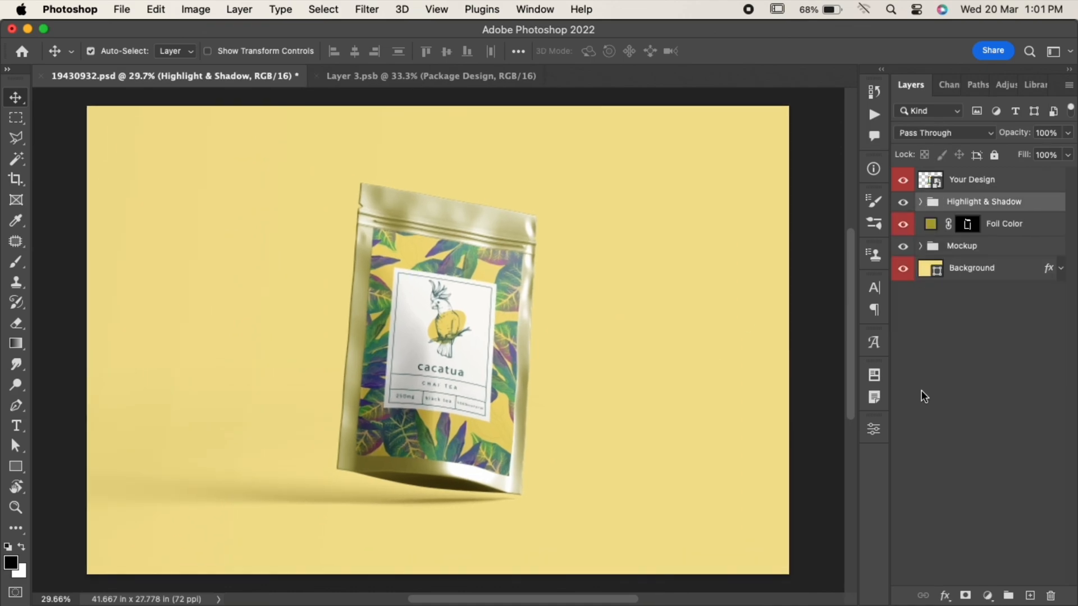